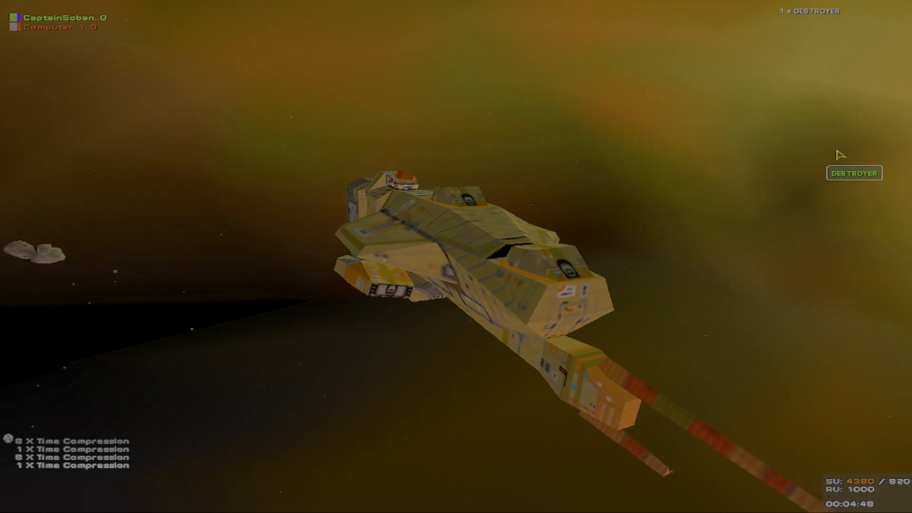
mouse_move(38, 367)
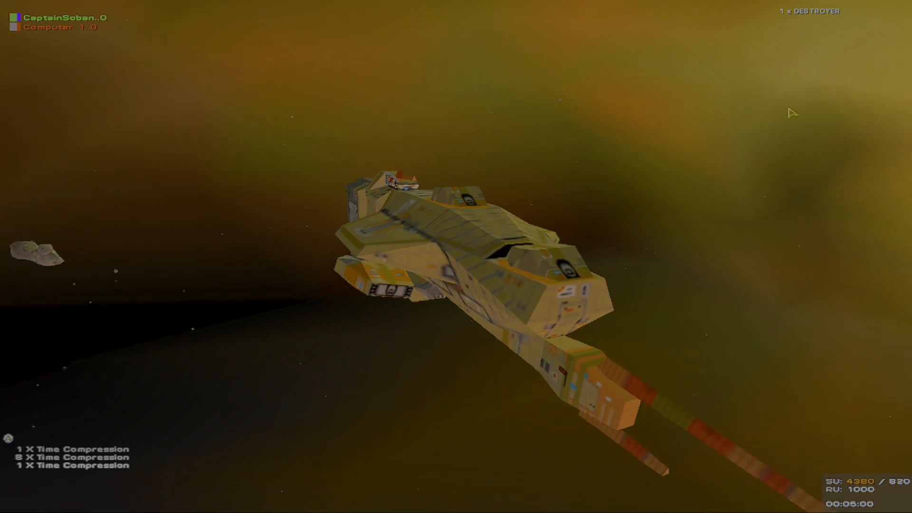
mouse_move(792, 112)
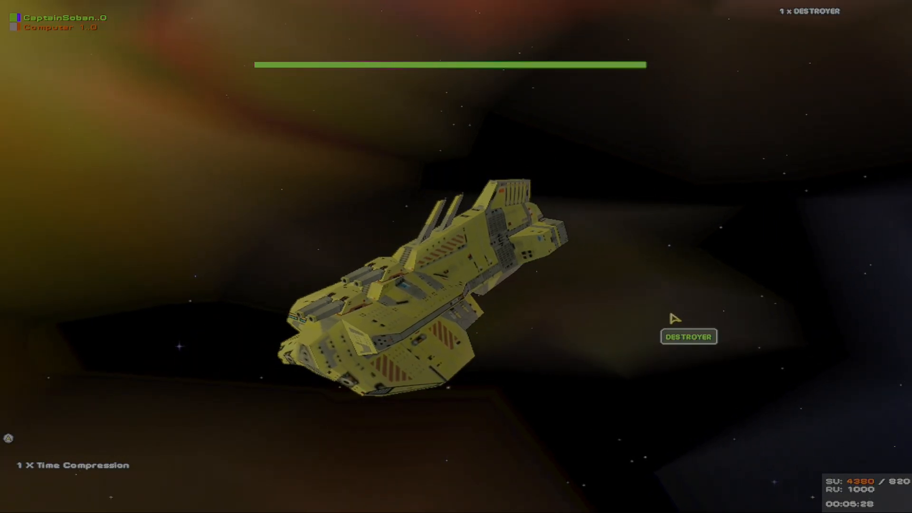
Select the yellow Destroyer to reveal 255000 health at 100%, four large projectile guns and two ion guns
left_click(687, 336)
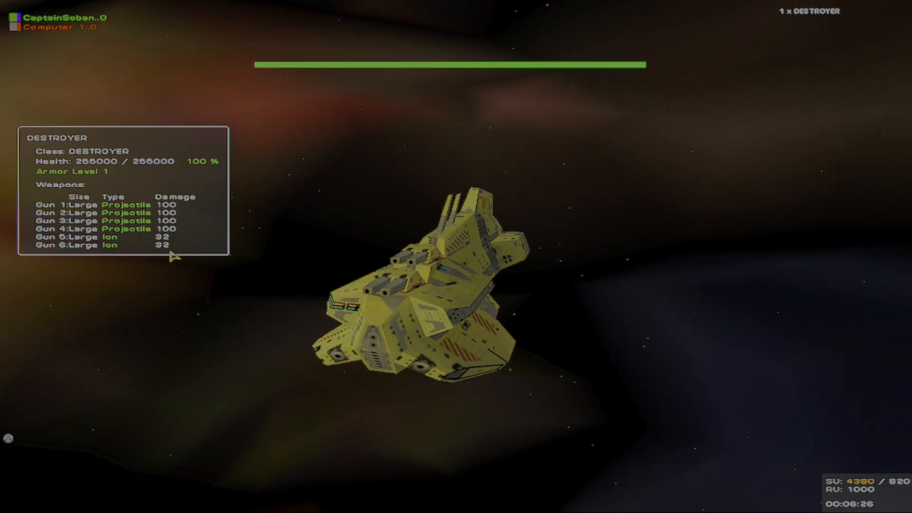
mouse_move(585, 406)
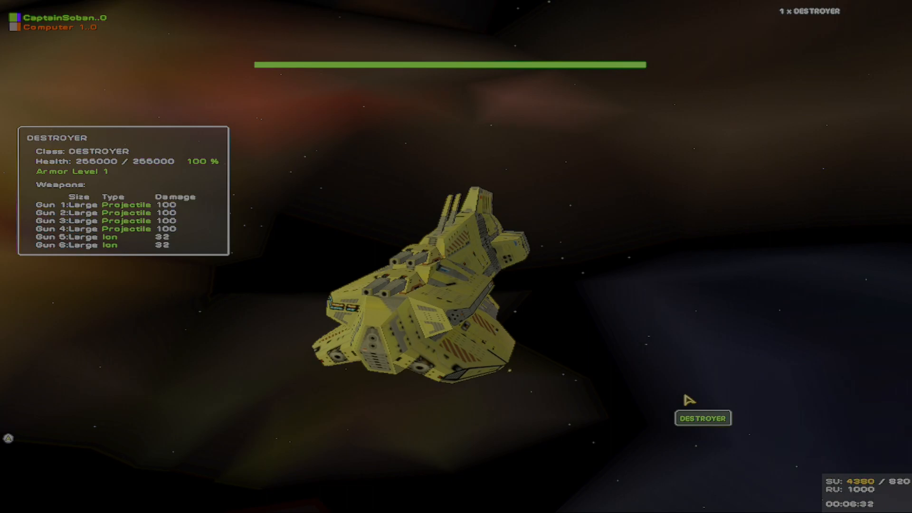
mouse_move(721, 395)
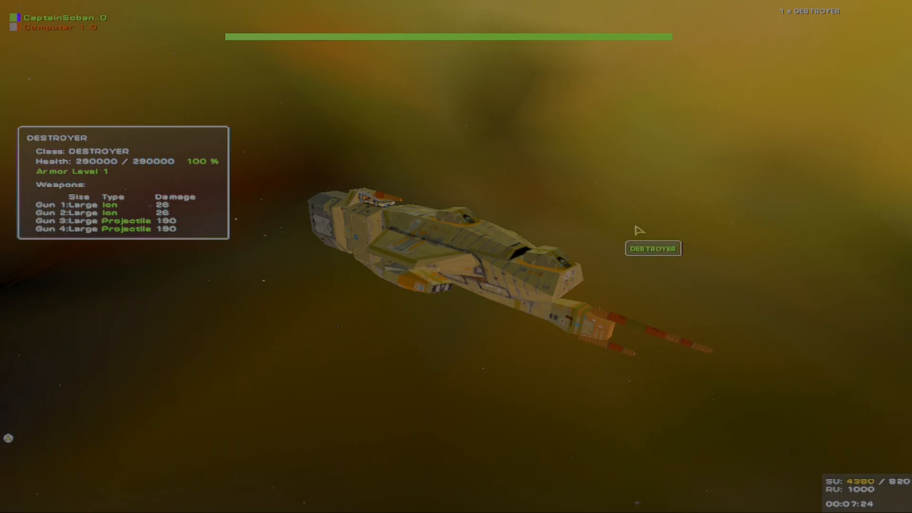
mouse_move(490, 373)
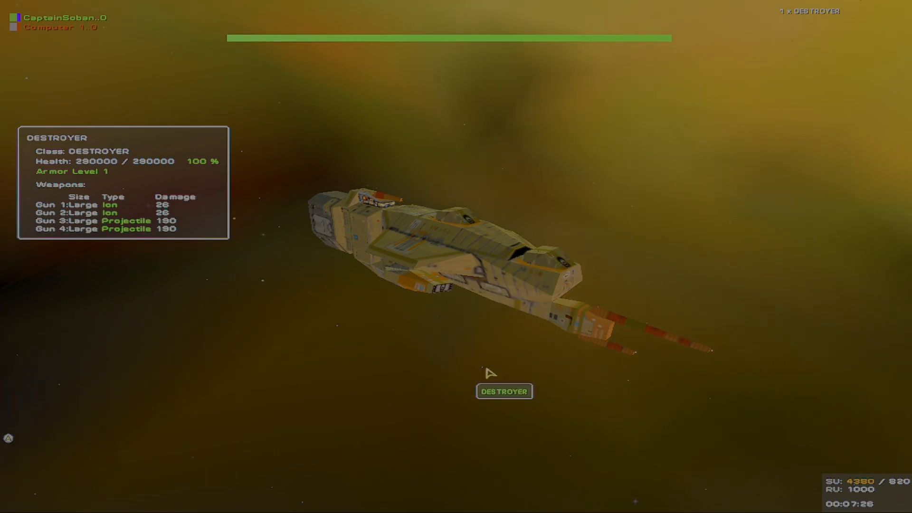
mouse_move(428, 397)
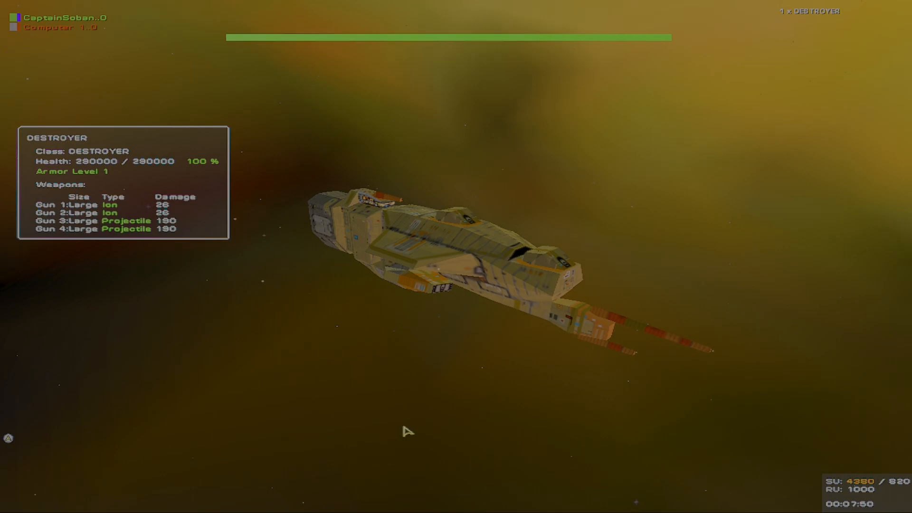
mouse_move(556, 399)
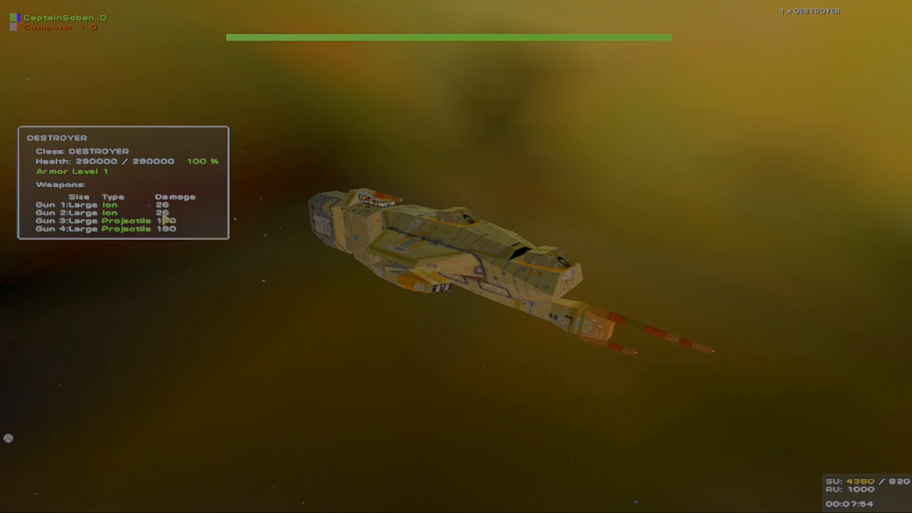
mouse_move(267, 348)
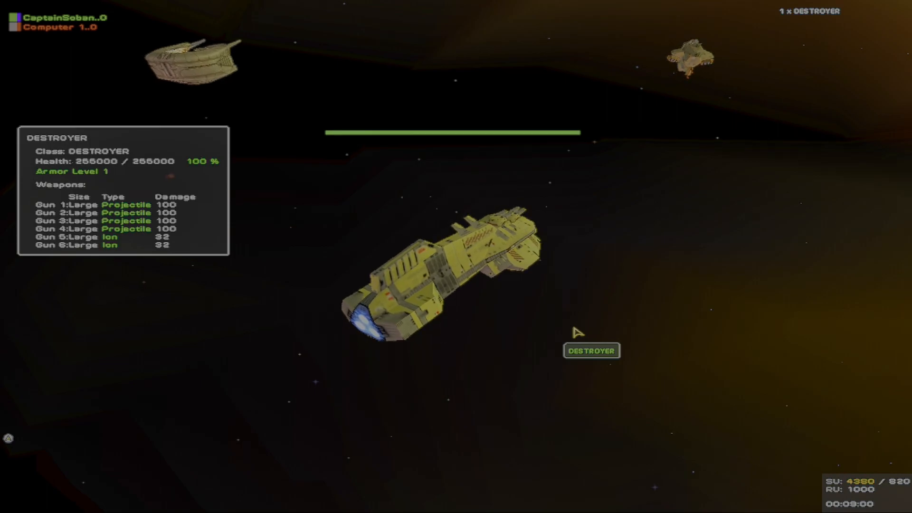
mouse_move(613, 151)
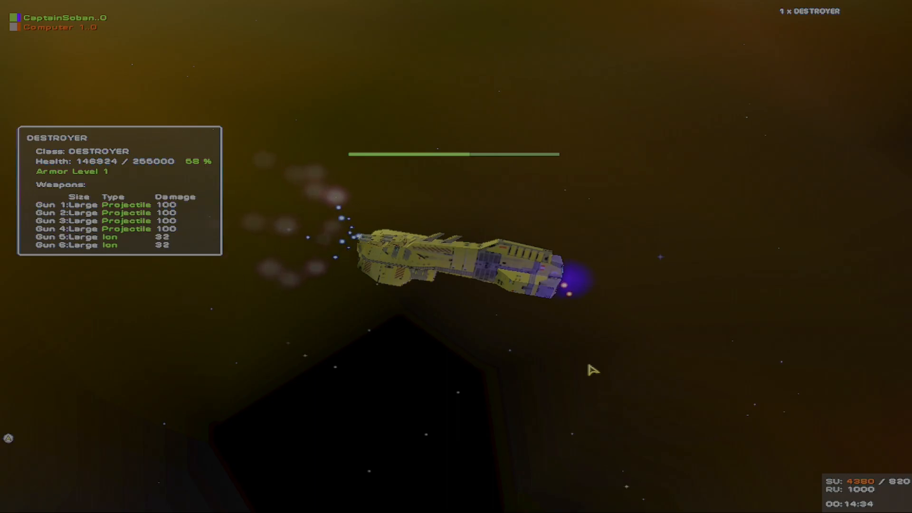
mouse_move(429, 400)
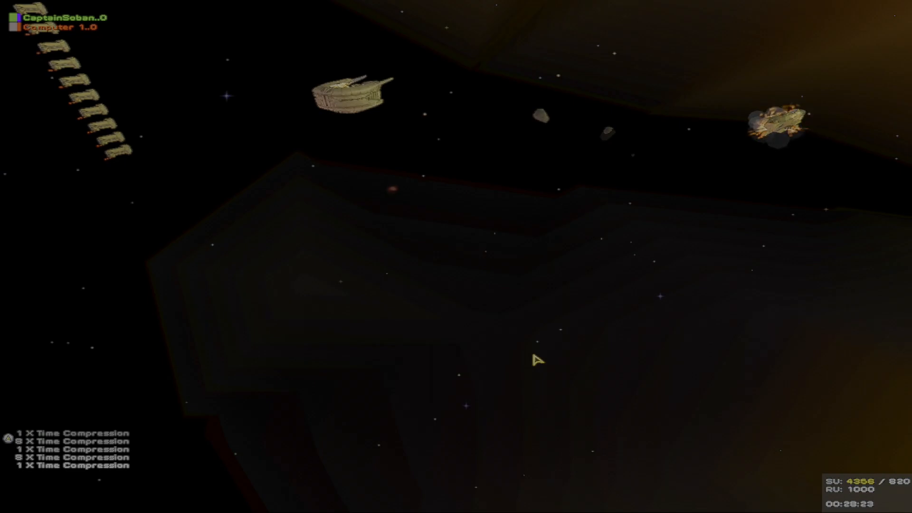
Select the surviving Kushan Destroyer, showing 19991 of 290000 health (7%) at clock 28:25
left_click(782, 123)
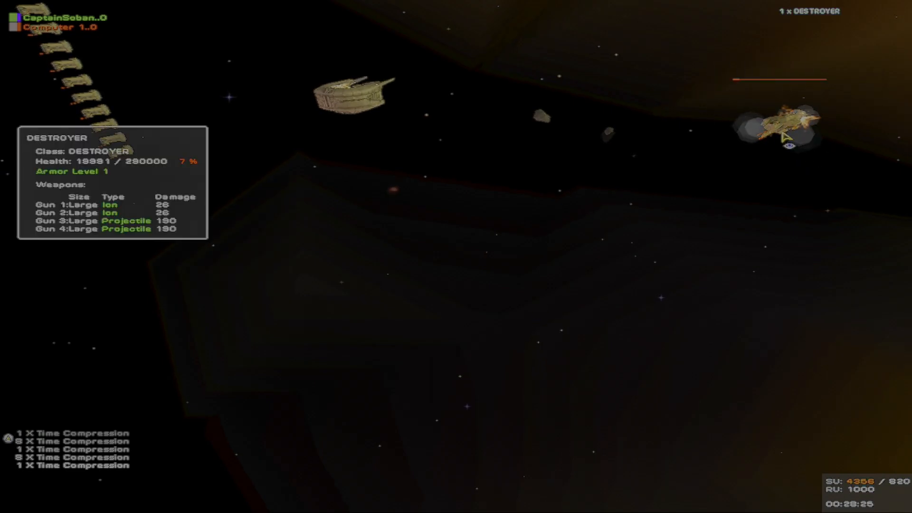